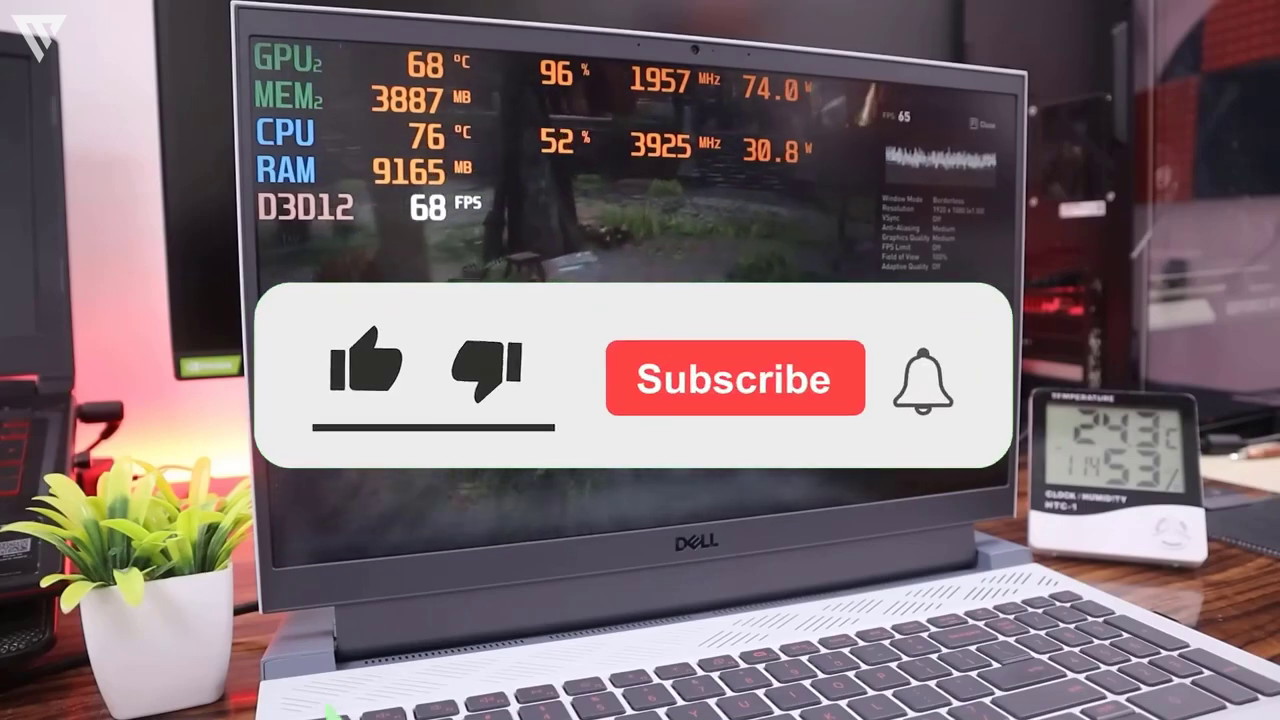
# Play the overlay animation: like turns blue, Subscribed appears, notification bell rings
pyautogui.click(735, 378)
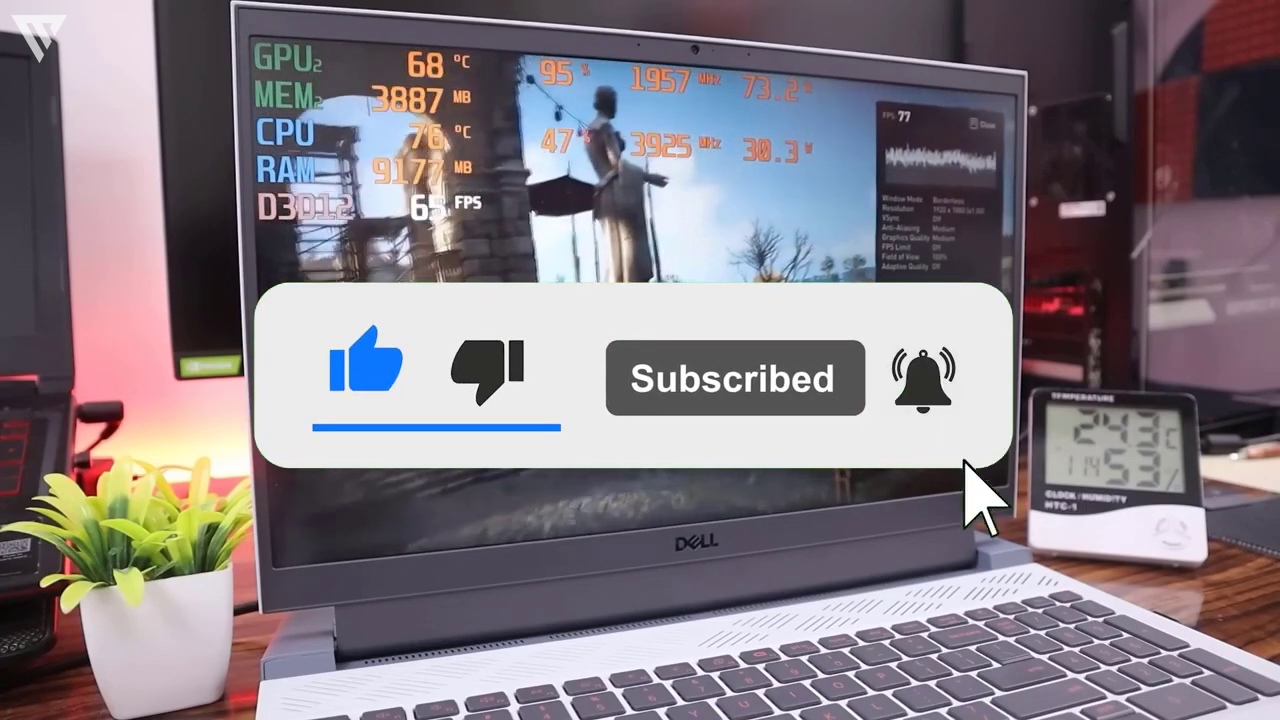